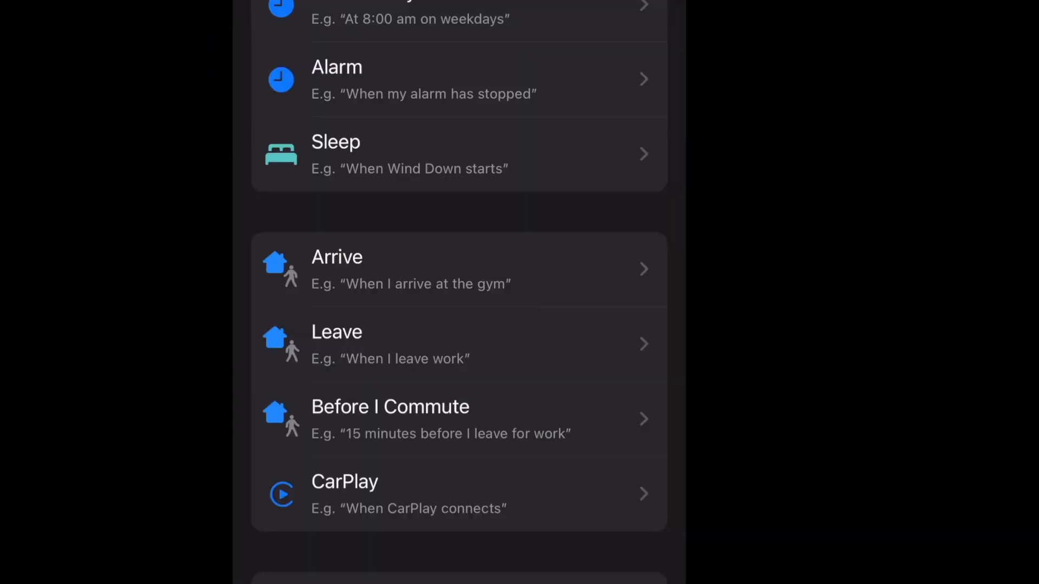
# Choose the Leave trigger so the automation fires on leaving Bank St, anytime
pyautogui.click(457, 344)
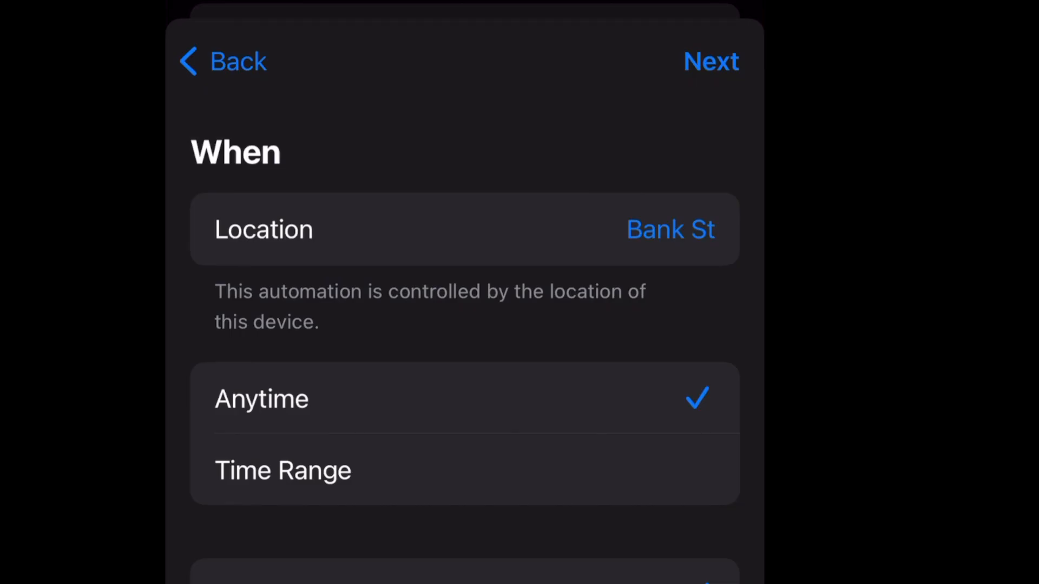
# Add a Set Wi-Fi action found via search 'Wif' and switch it from On to Off
pyautogui.click(710, 61)
pyautogui.write('B')
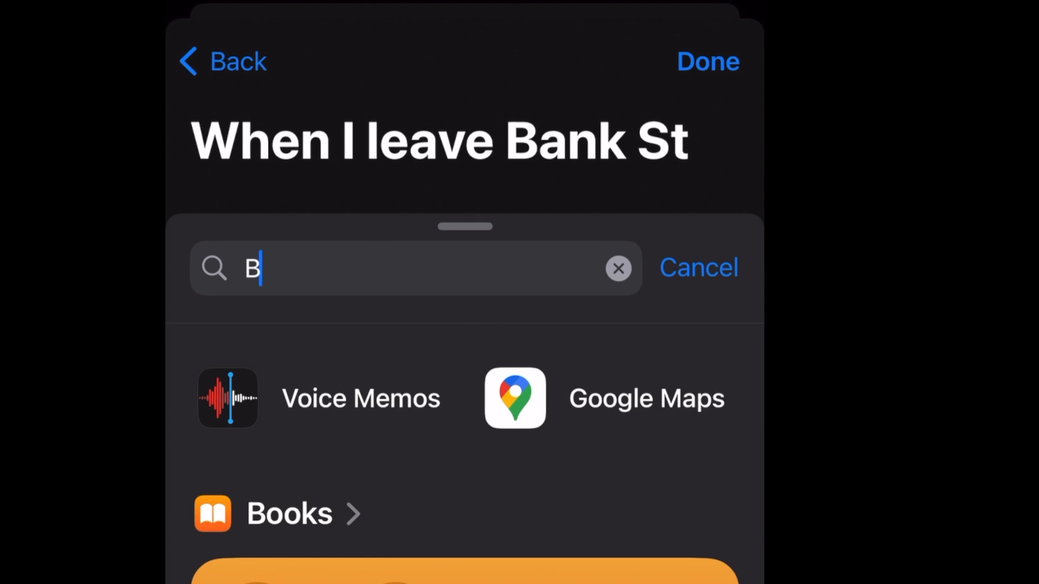
pyautogui.write('Wifi')
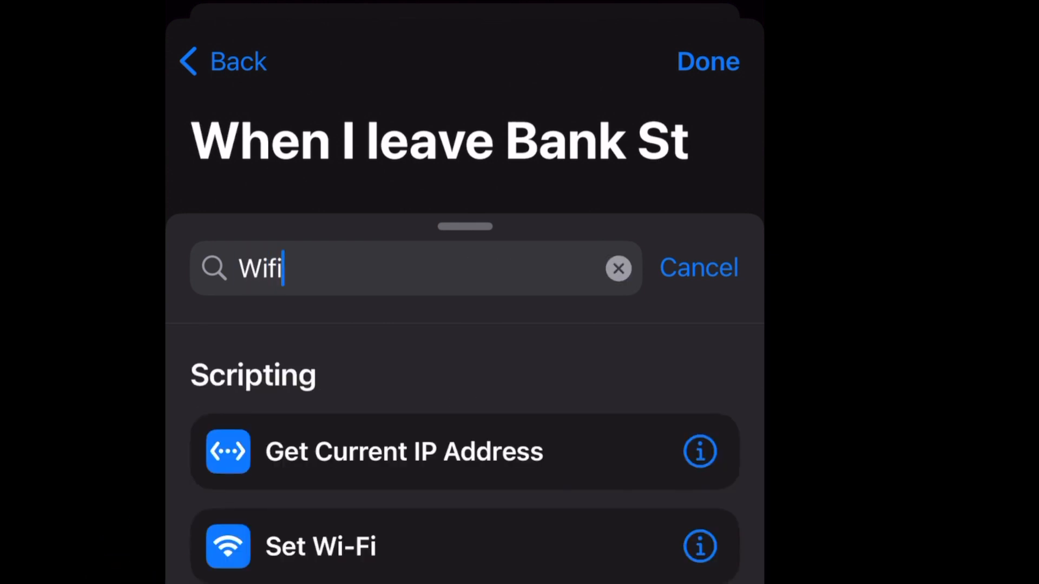
pyautogui.click(315, 558)
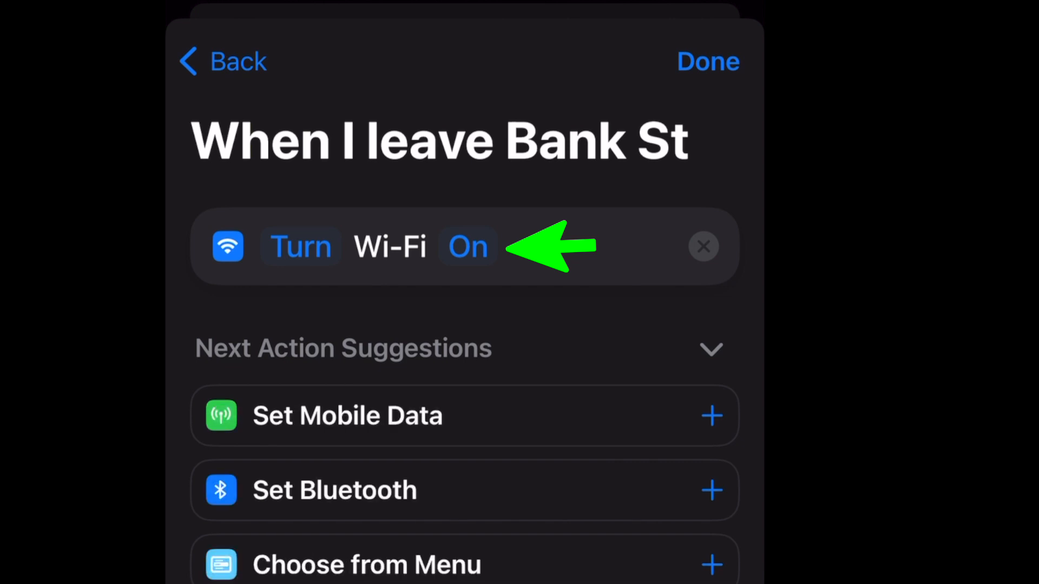
pyautogui.click(467, 246)
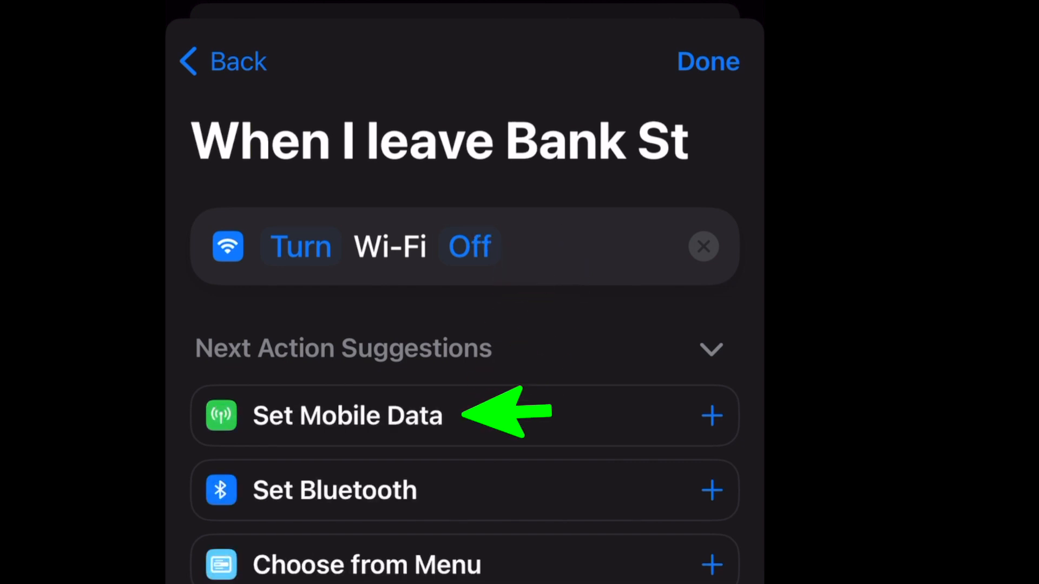